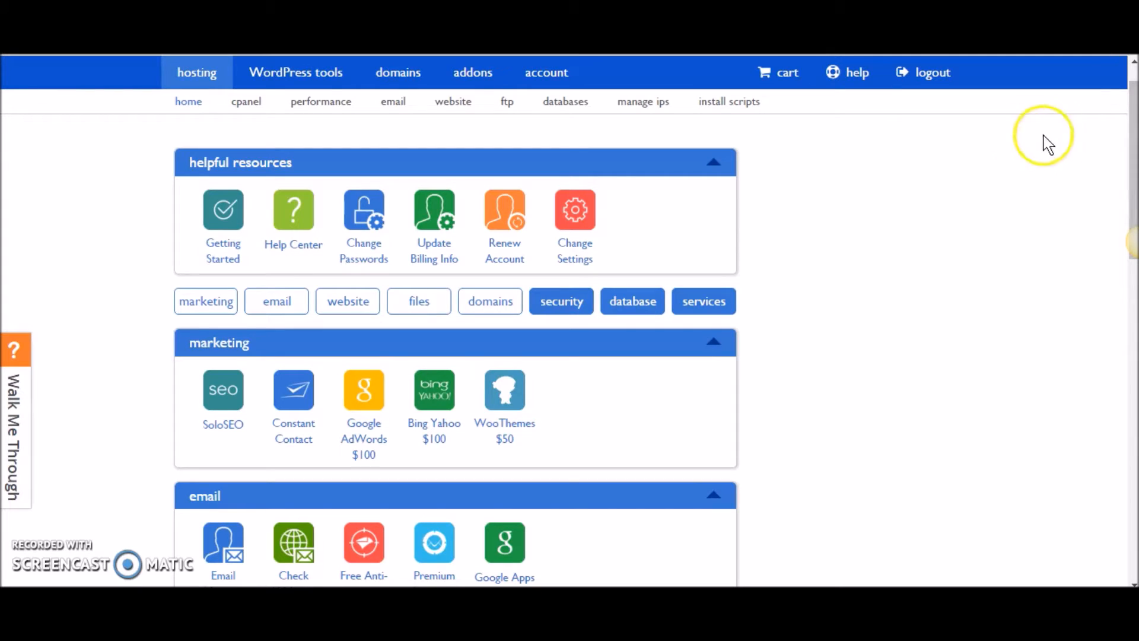
mouse_move(851, 151)
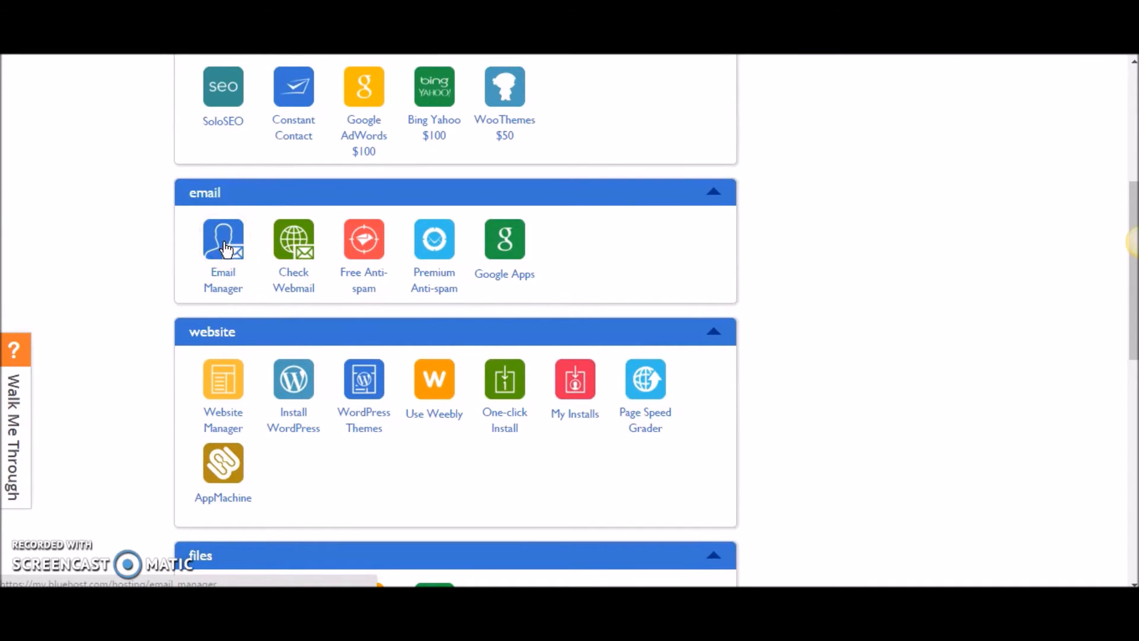
Step: Open Email Manager to list the current email accounts
click(223, 239)
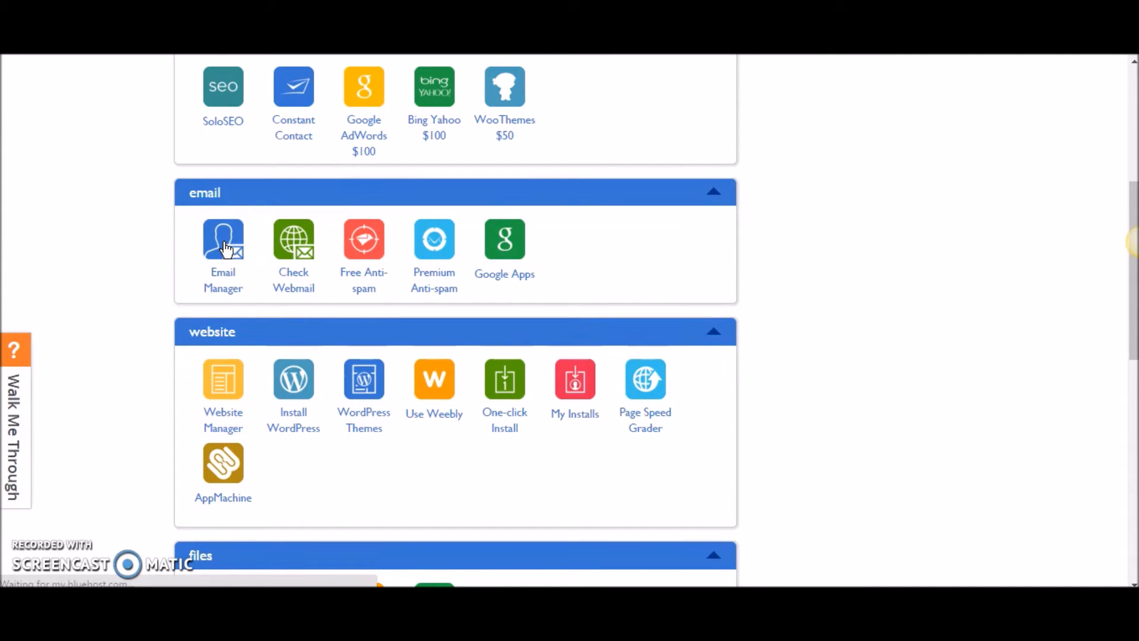
click(223, 240)
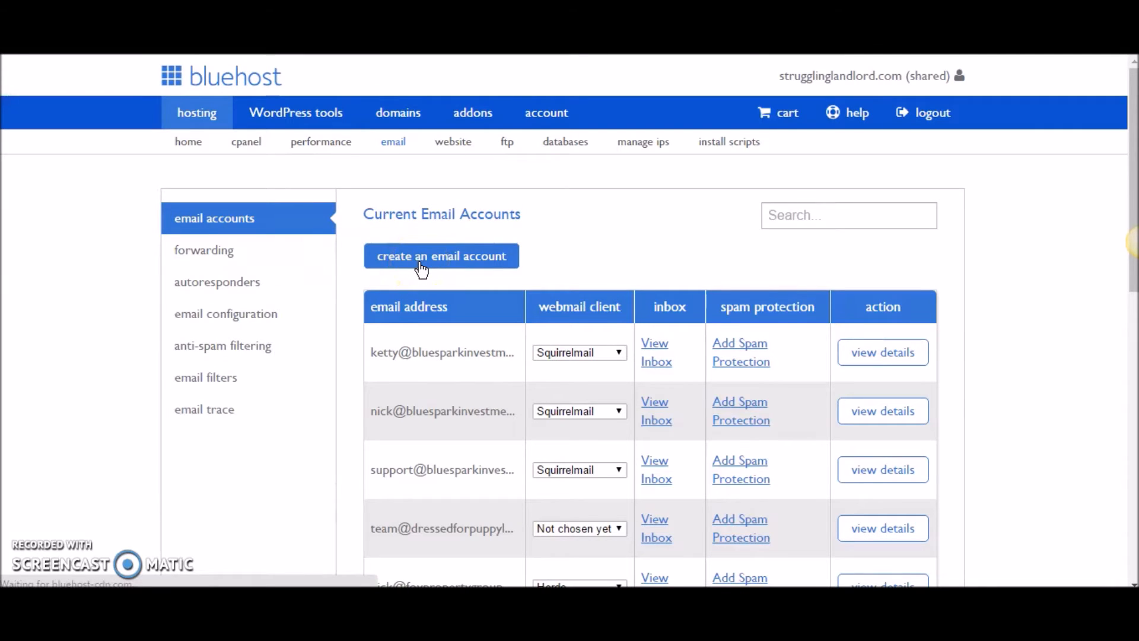
Step: Start a new email account and check the under30wealth.com domain dropdown
click(440, 256)
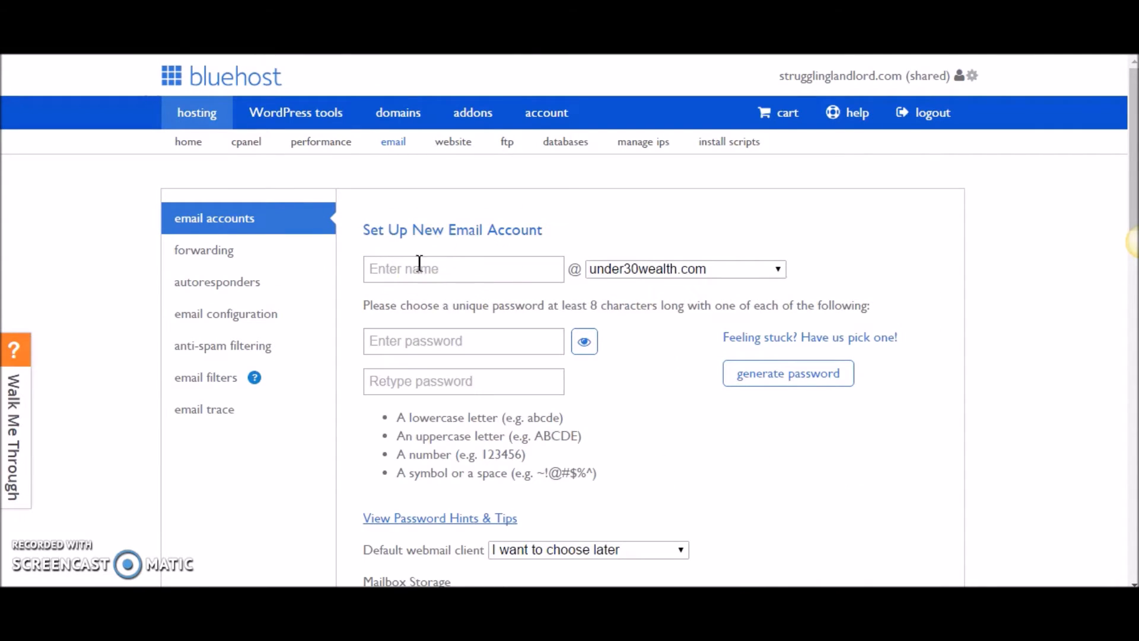
click(463, 269)
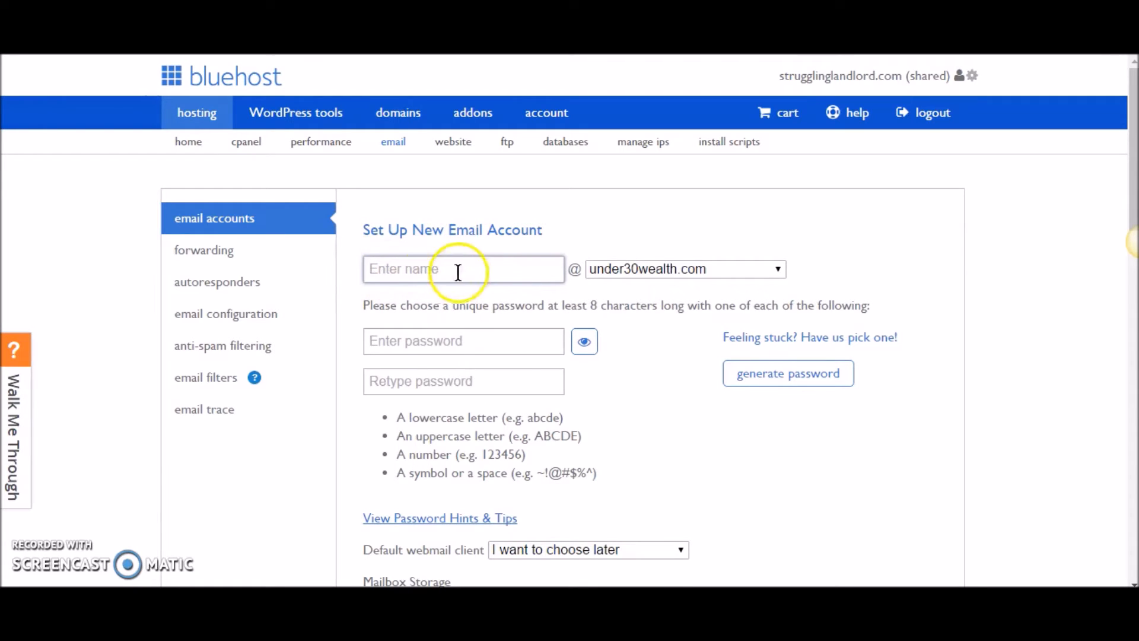
mouse_move(635, 269)
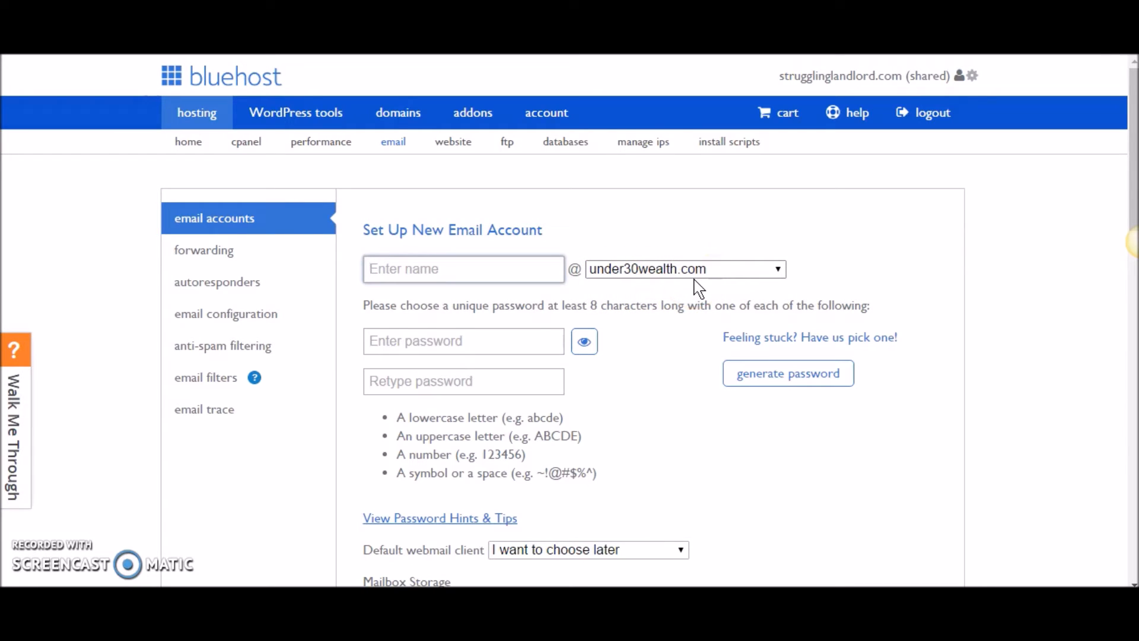
mouse_move(788, 279)
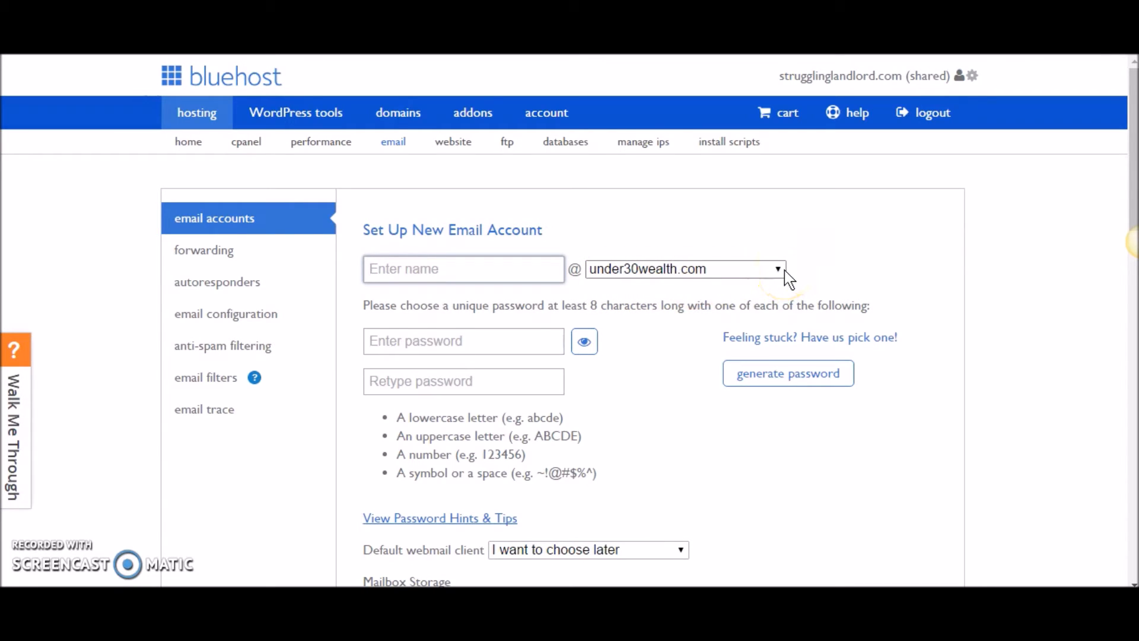
click(462, 269)
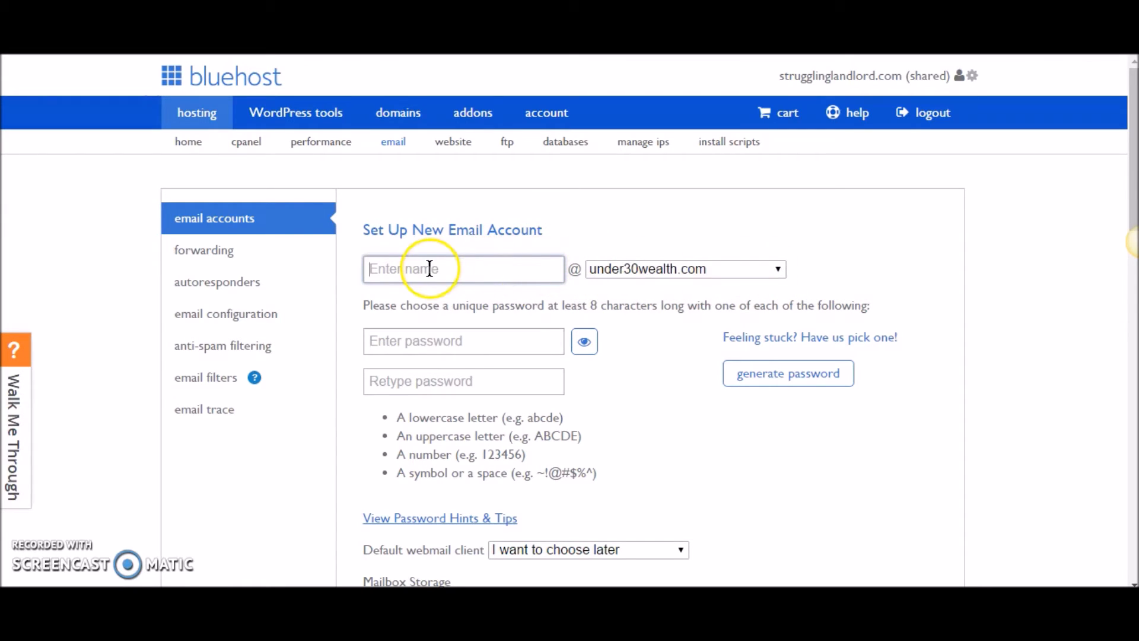
Step: Enter 'support1' as the account name and scroll down the form
text(support1)
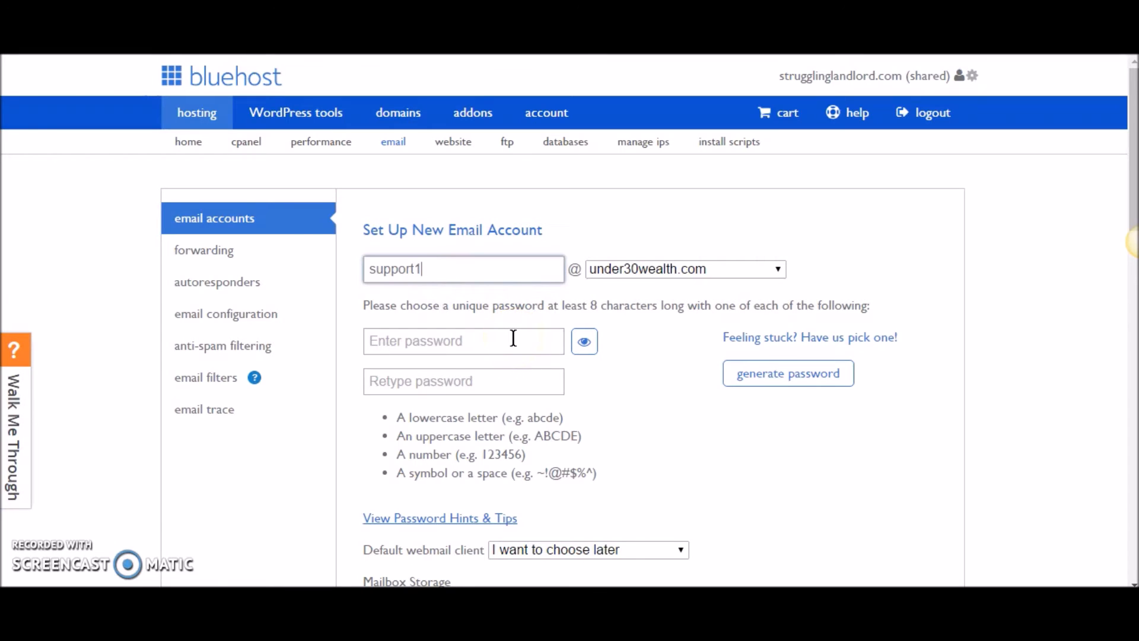
scroll(down, 3)
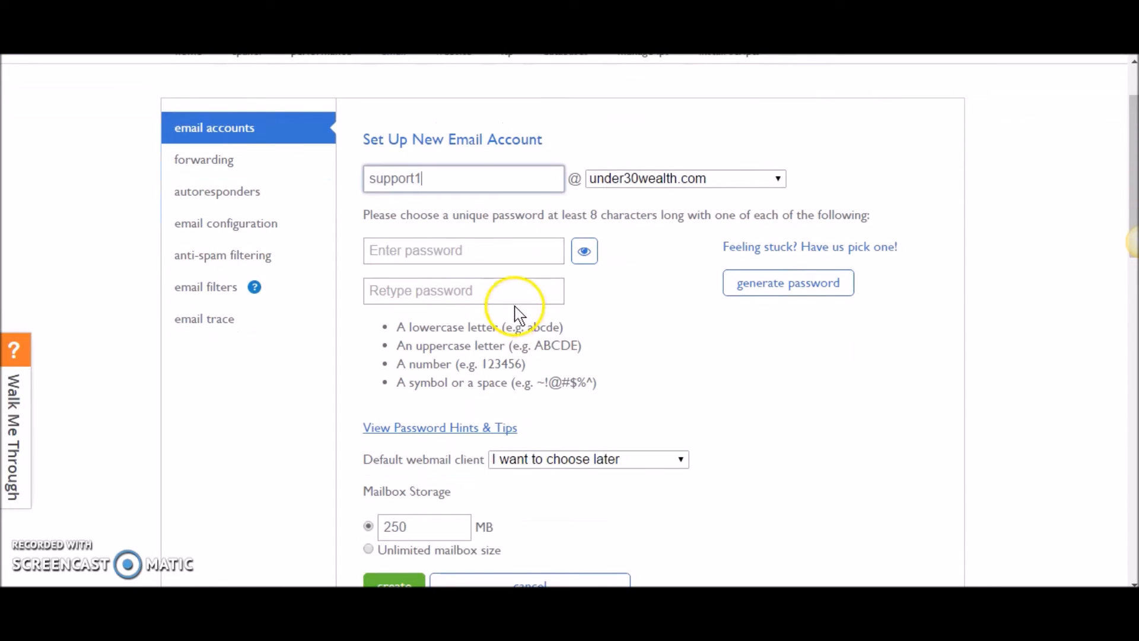
scroll(down, 3)
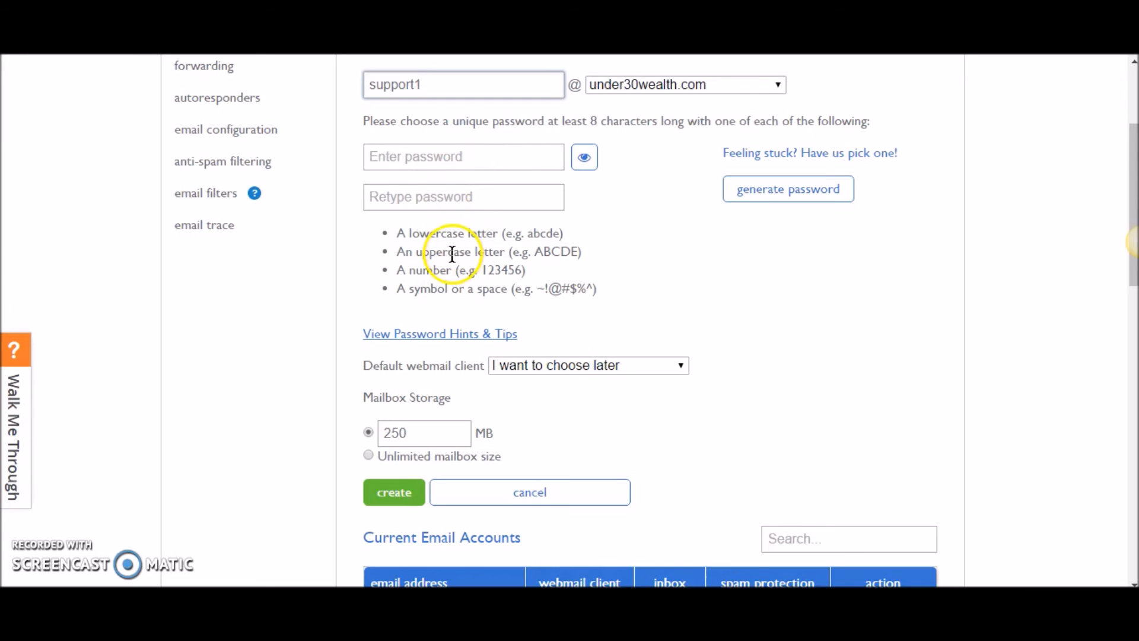
scroll(down, 3)
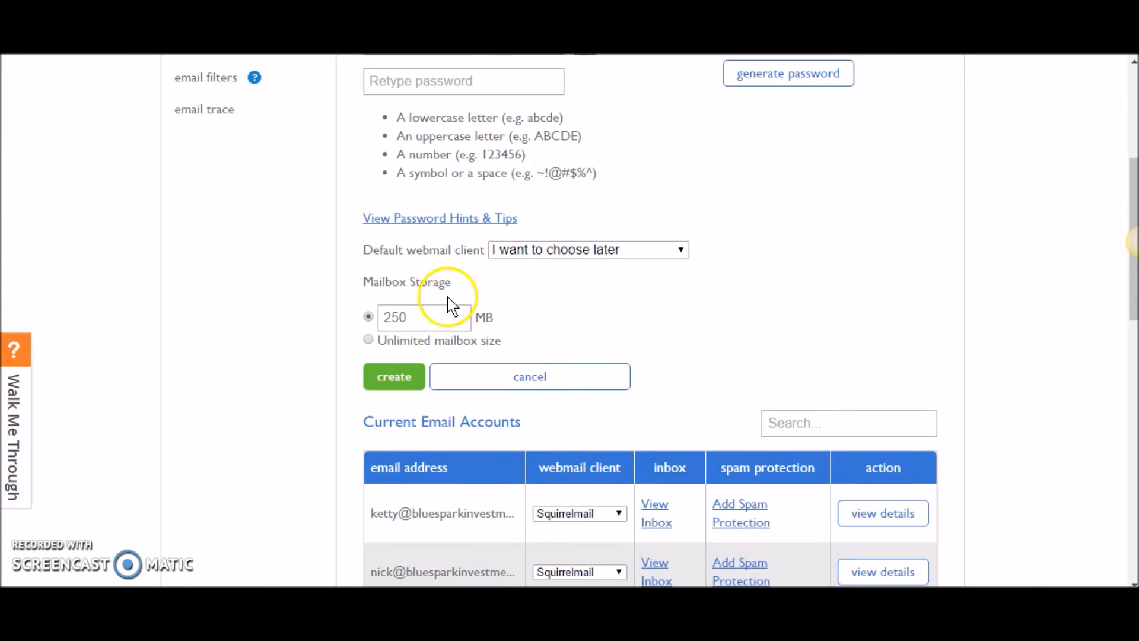
click(587, 249)
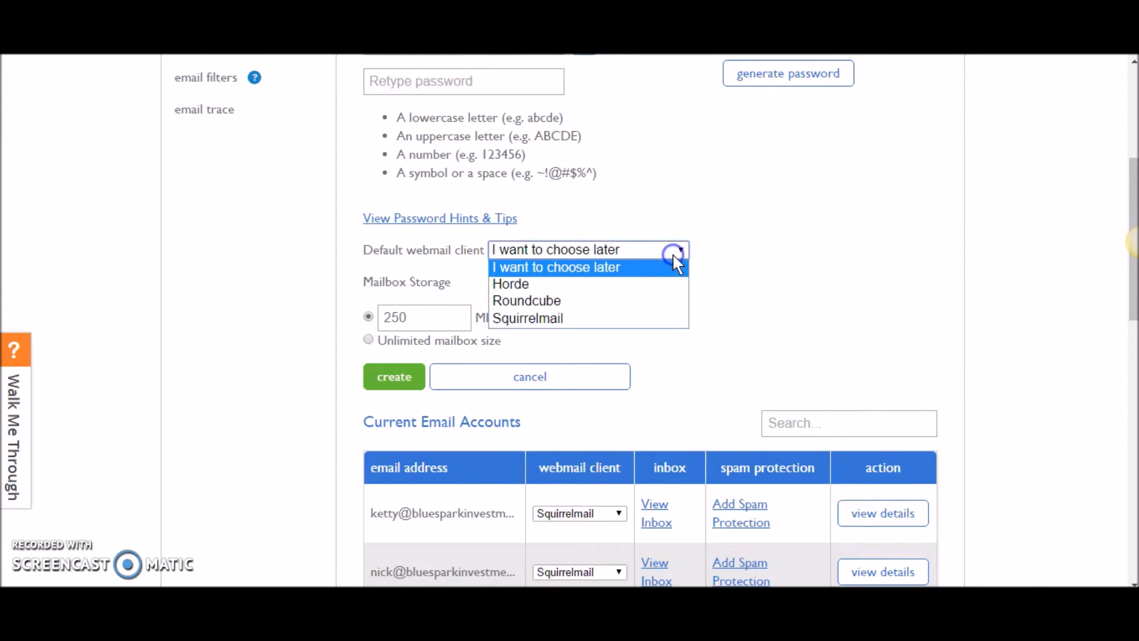
mouse_move(654, 284)
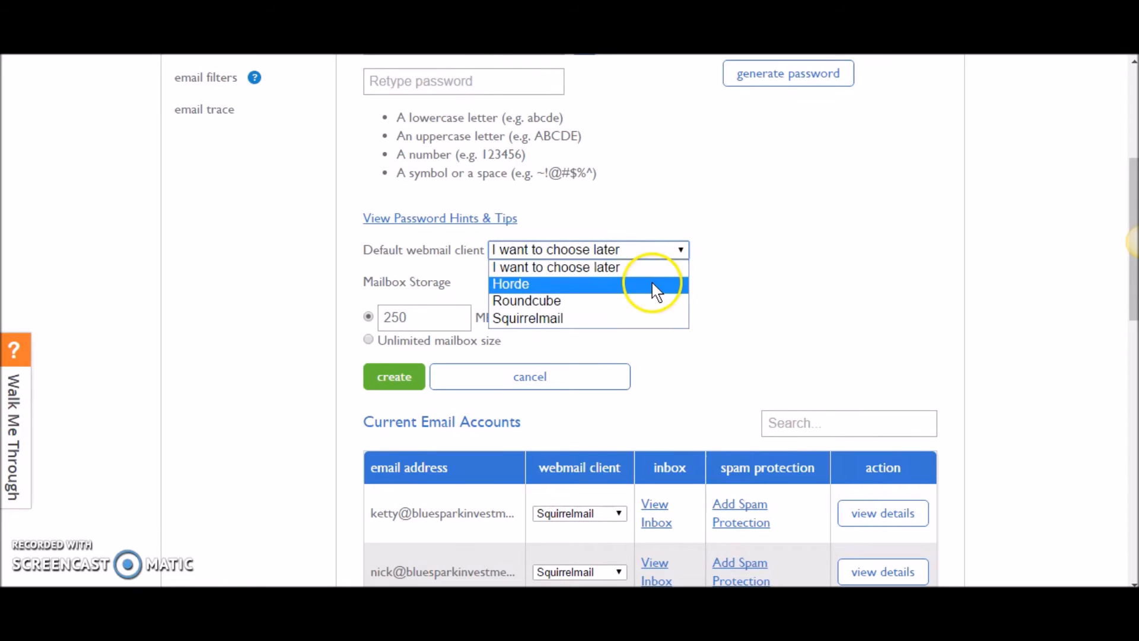
mouse_move(648, 318)
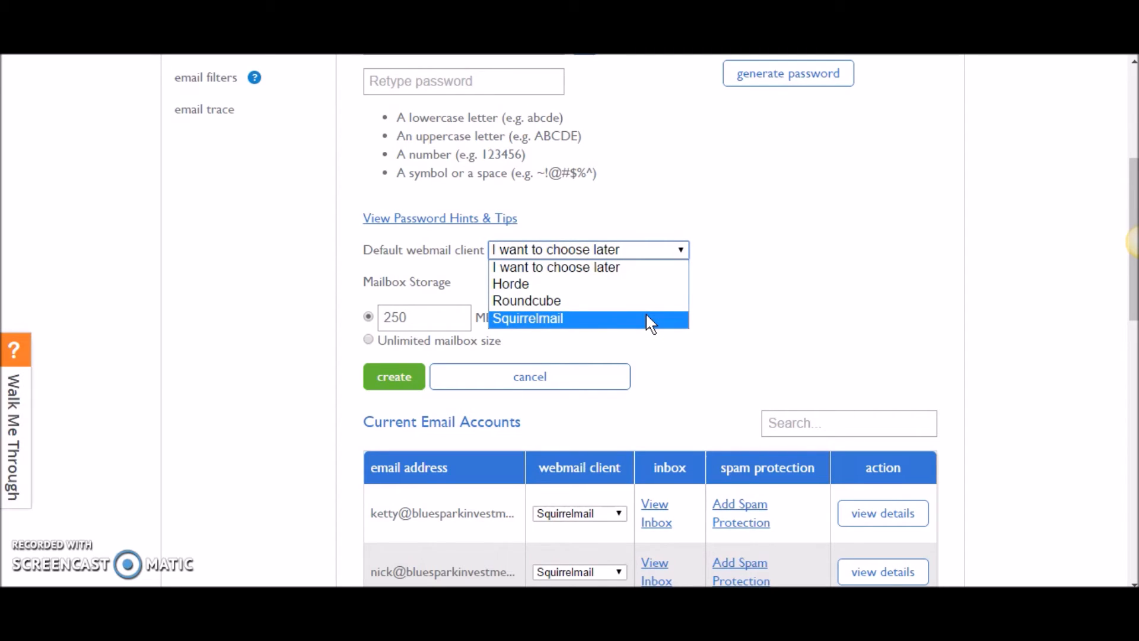
mouse_move(657, 283)
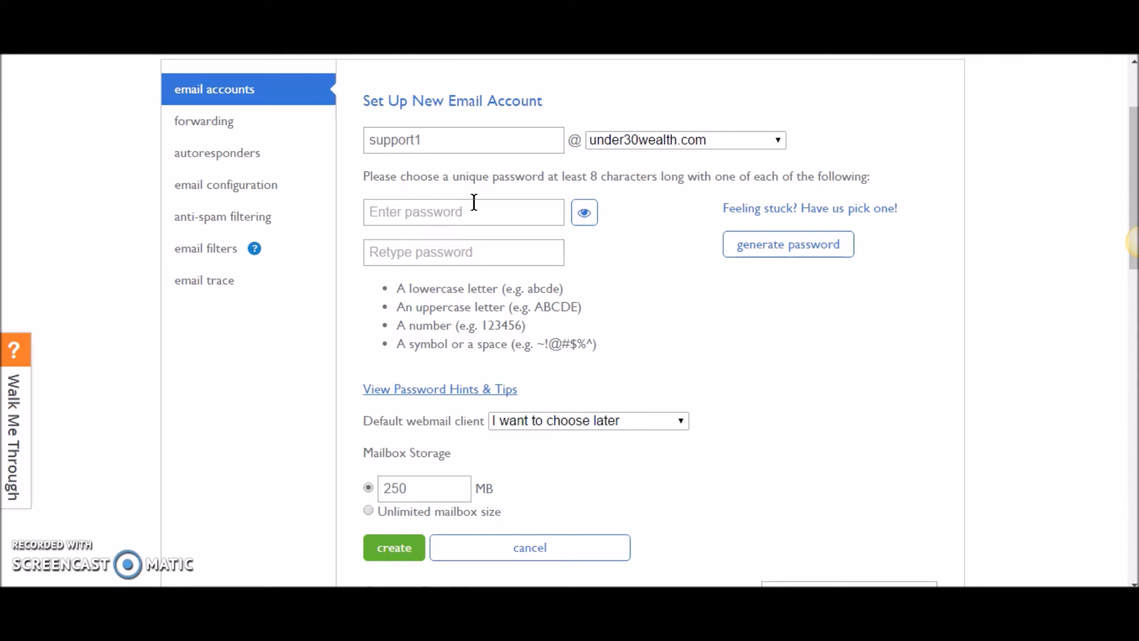
scroll(down, 3)
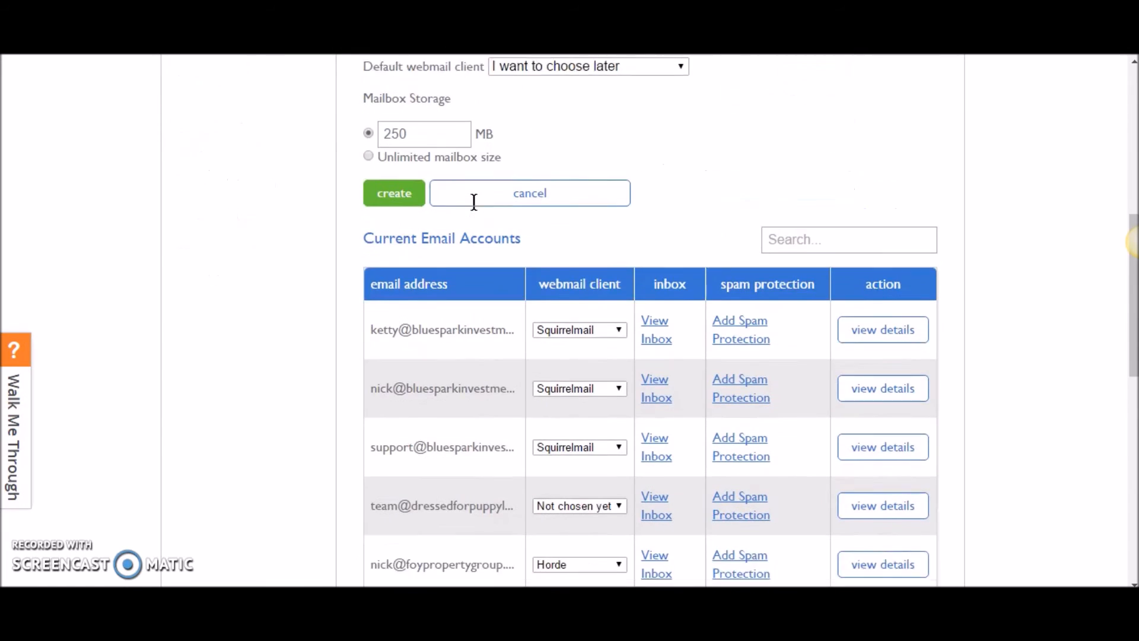
scroll(down, 3)
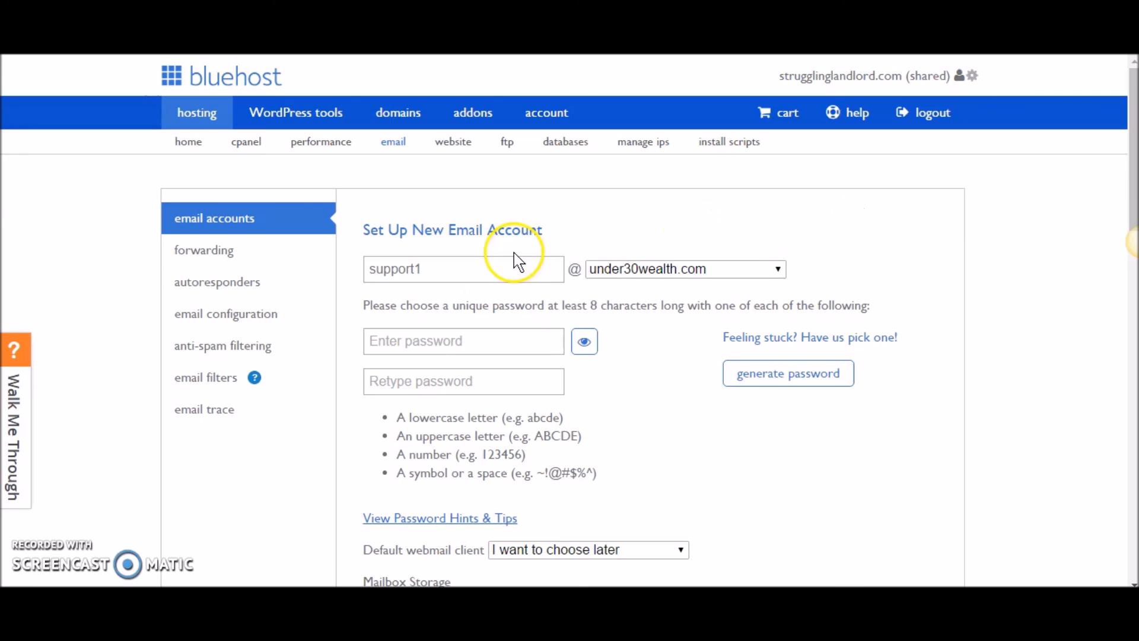
mouse_move(444, 314)
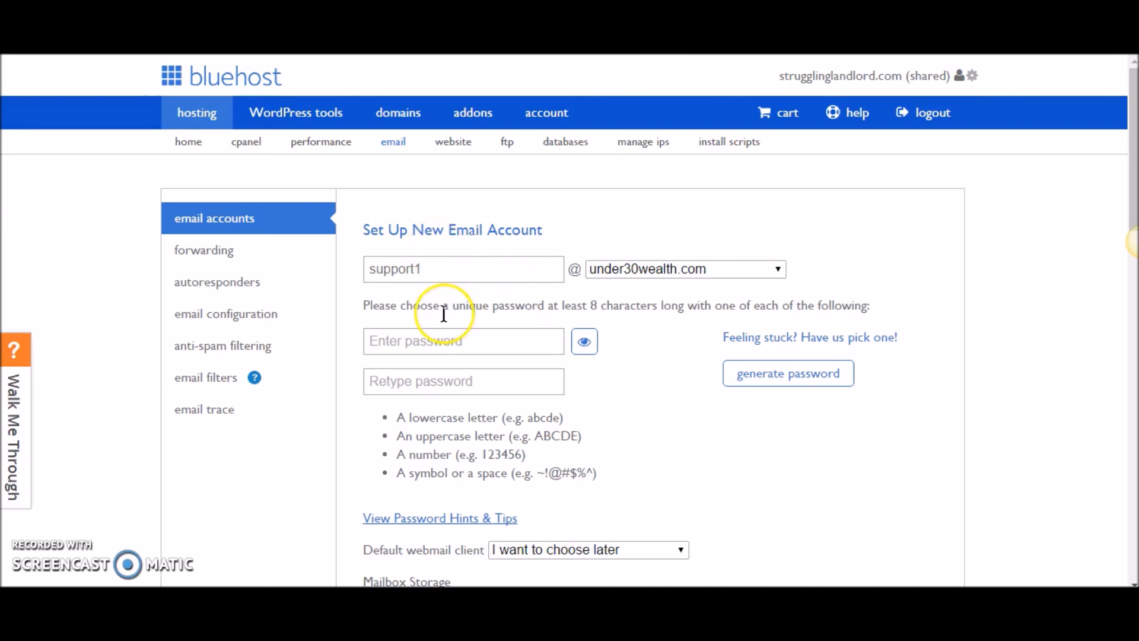
scroll(down, 3)
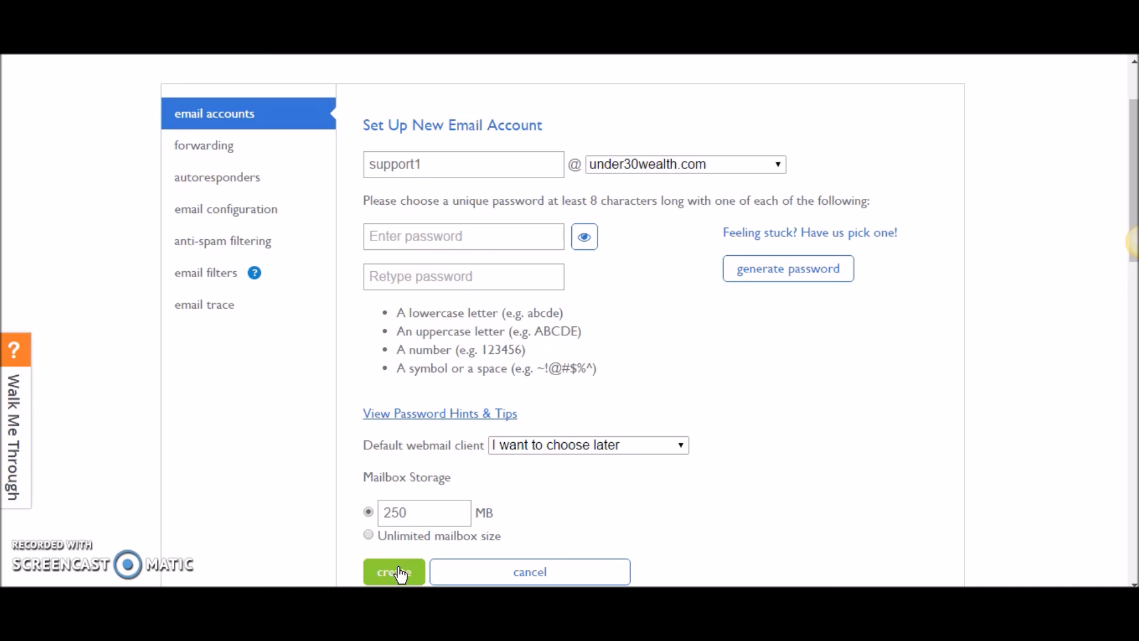
mouse_move(167, 253)
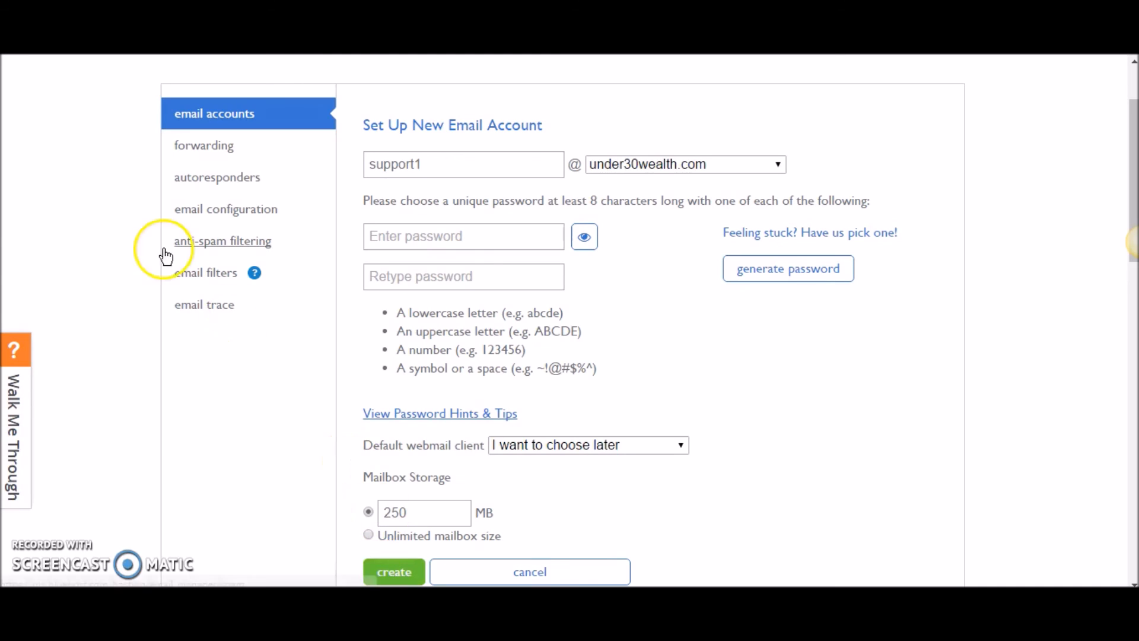